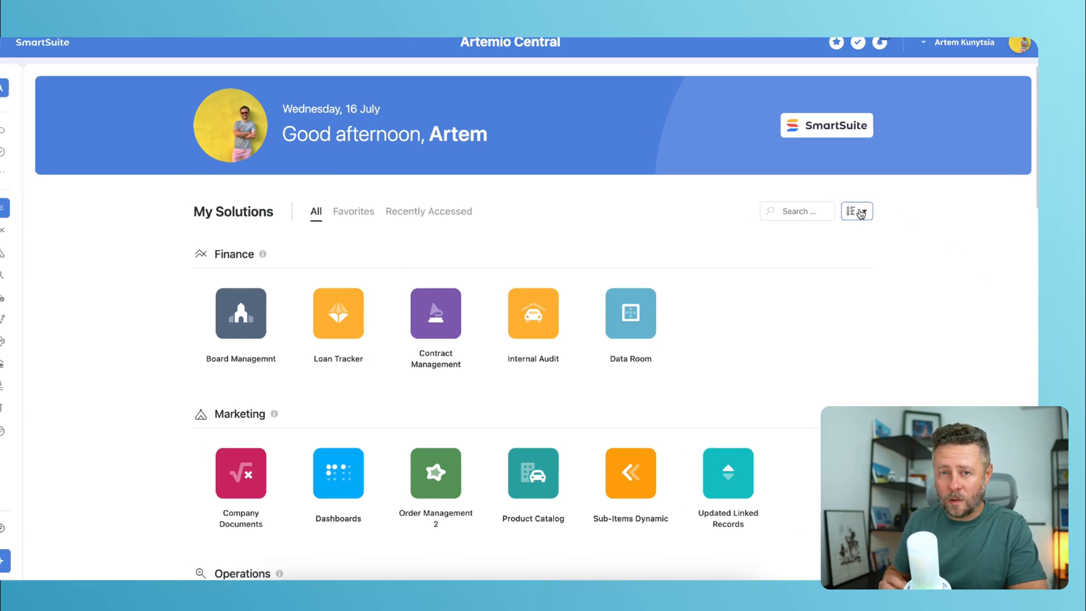
Switch solutions from pill to admin format and set the default display format for all members
{"action": "left_click", "coordinate": [853, 211]}
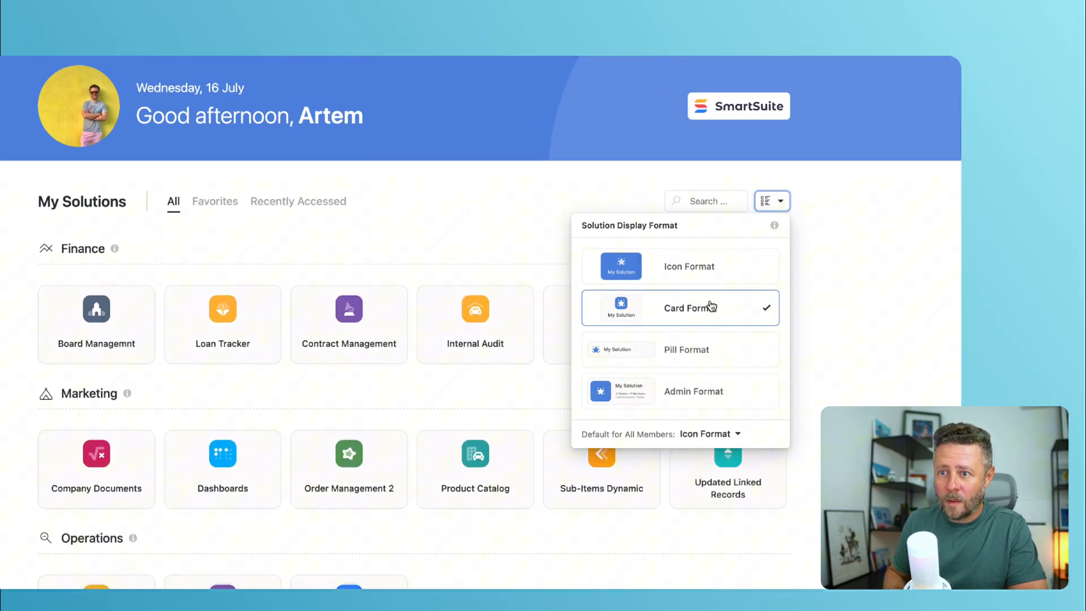
{"action": "left_click", "coordinate": [686, 349]}
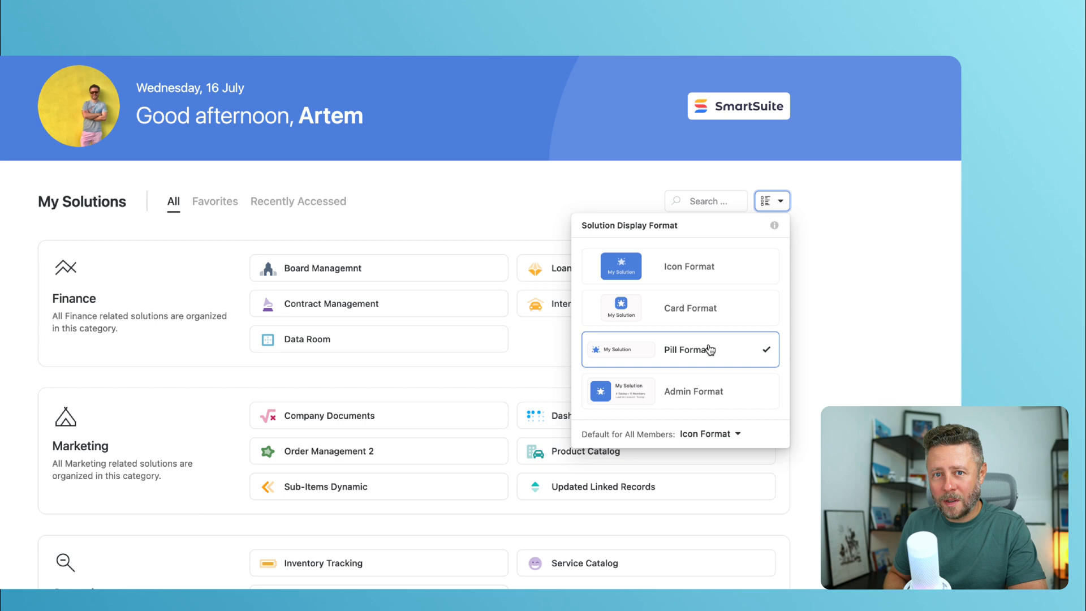
{"action": "mouse_move", "coordinate": [706, 391]}
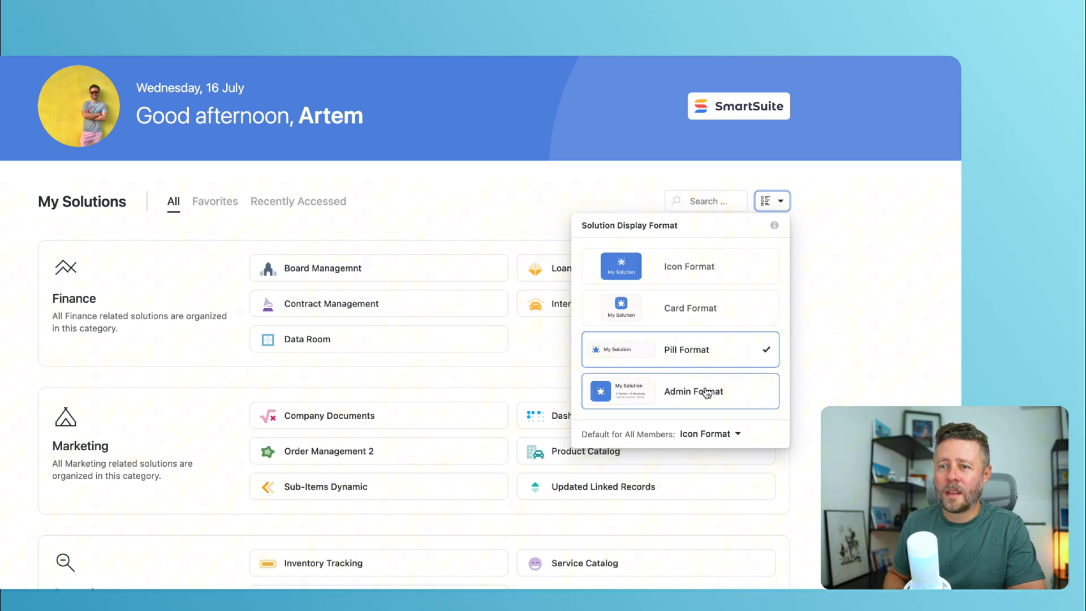
{"action": "left_click", "coordinate": [693, 392]}
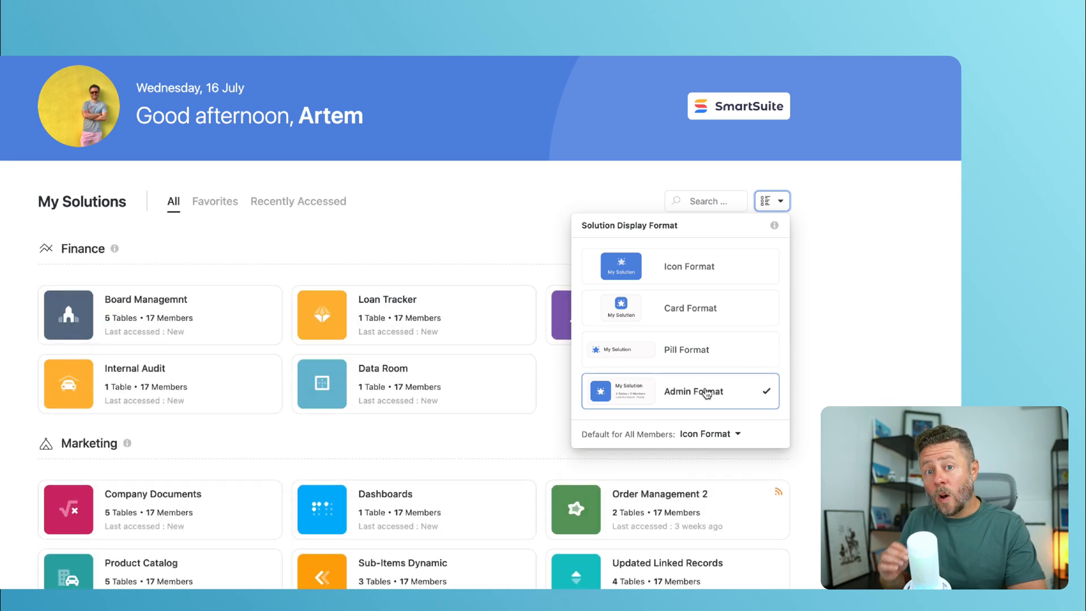
{"action": "left_click", "coordinate": [710, 434]}
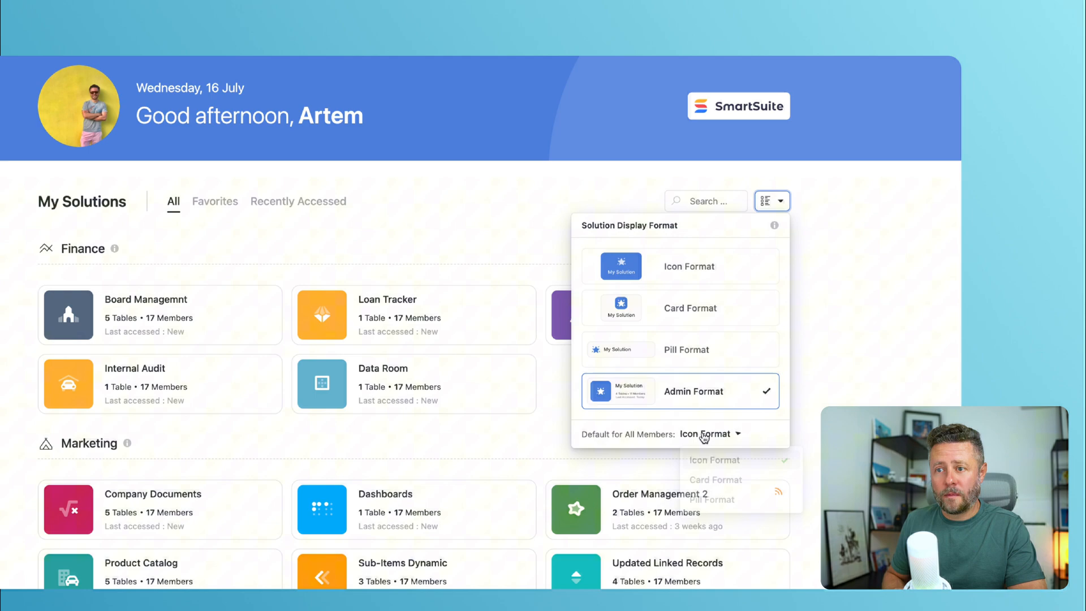
{"action": "left_click", "coordinate": [709, 434]}
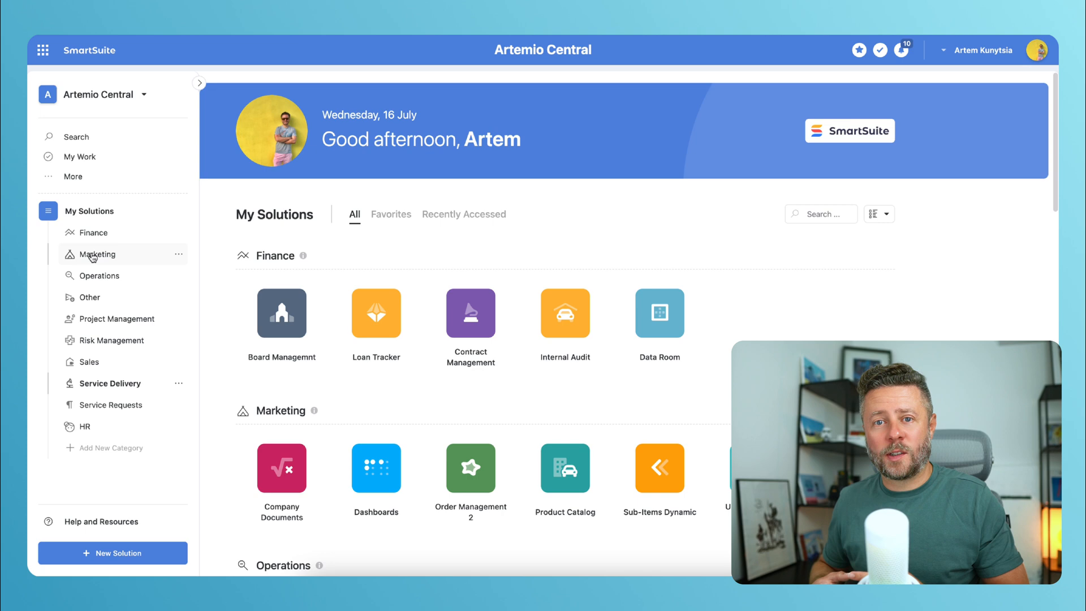
Open Manage Categories from the Finance category's menu in the sidebar
{"action": "scroll", "scroll_direction": "down", "scroll_amount": 3}
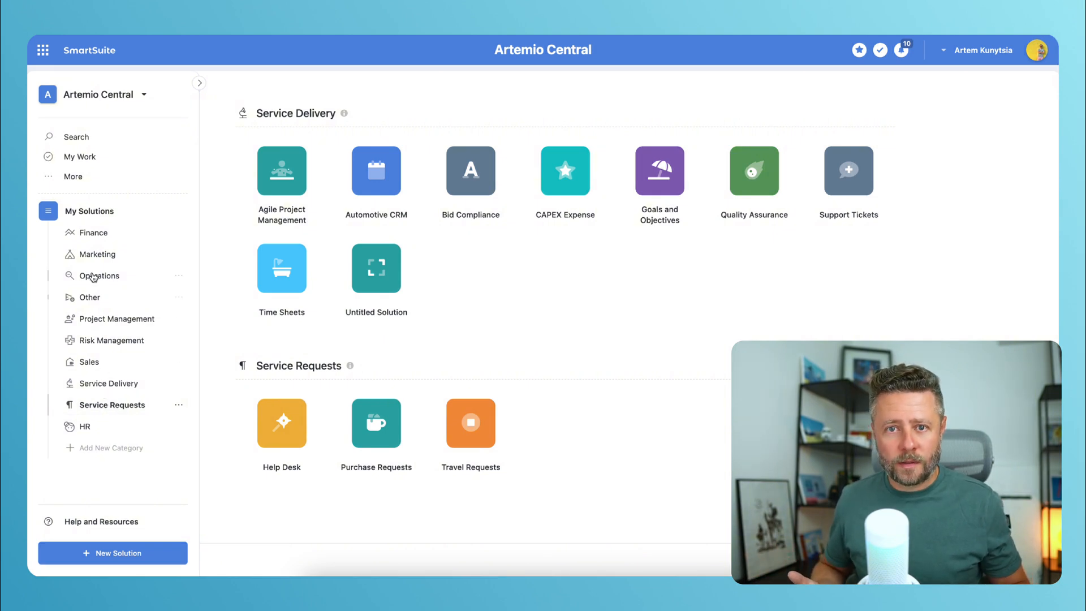
{"action": "left_click", "coordinate": [179, 232]}
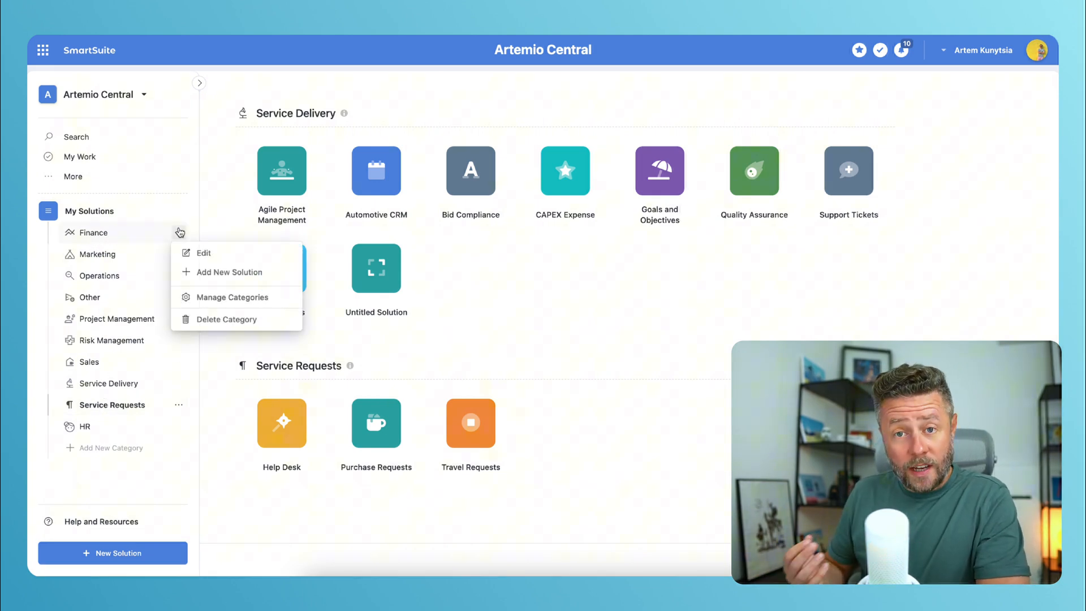
{"action": "left_click", "coordinate": [233, 296]}
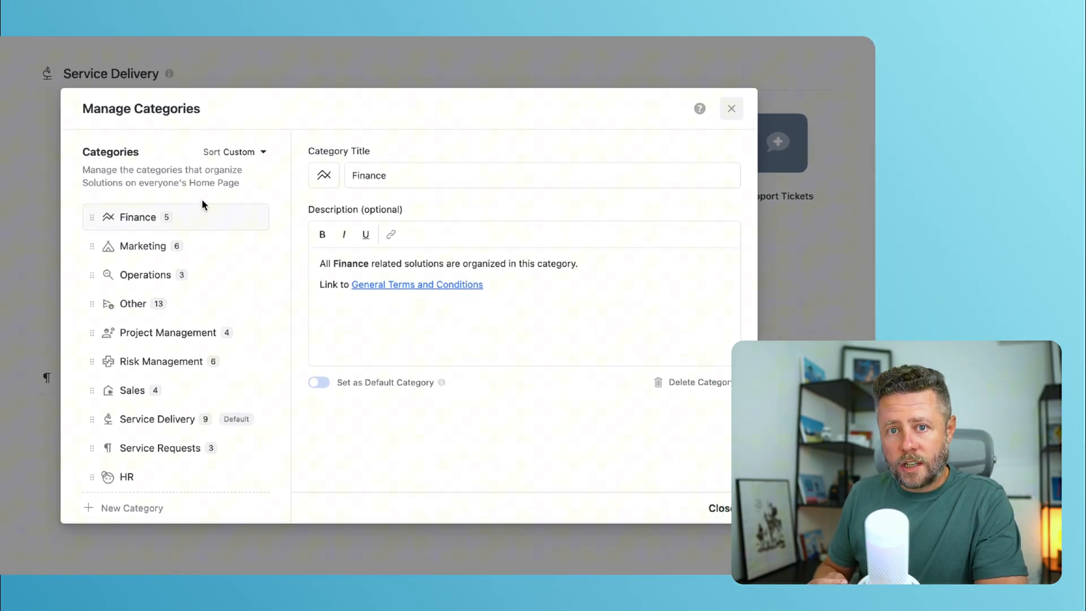
Italicise 'Link' in the Finance description and save the category changes
{"action": "left_click", "coordinate": [323, 175]}
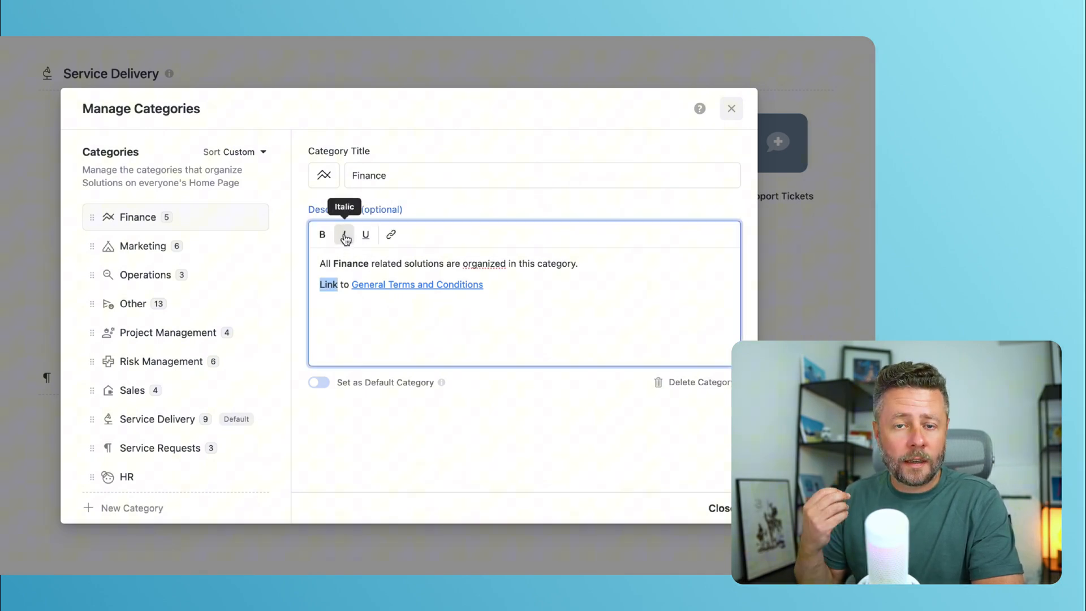
{"action": "left_click", "coordinate": [345, 234]}
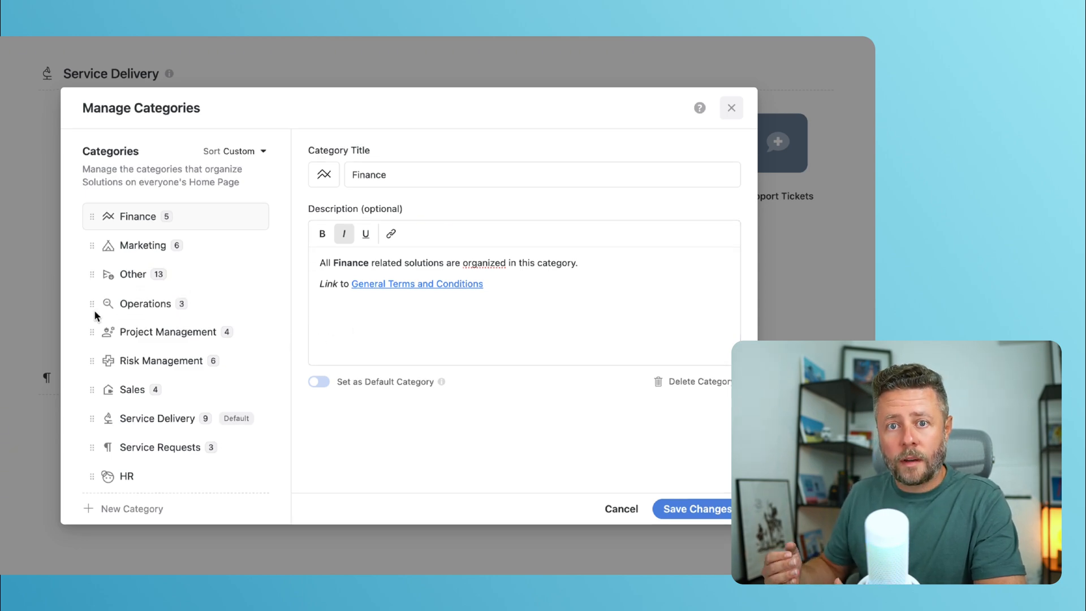
{"action": "left_click", "coordinate": [234, 151]}
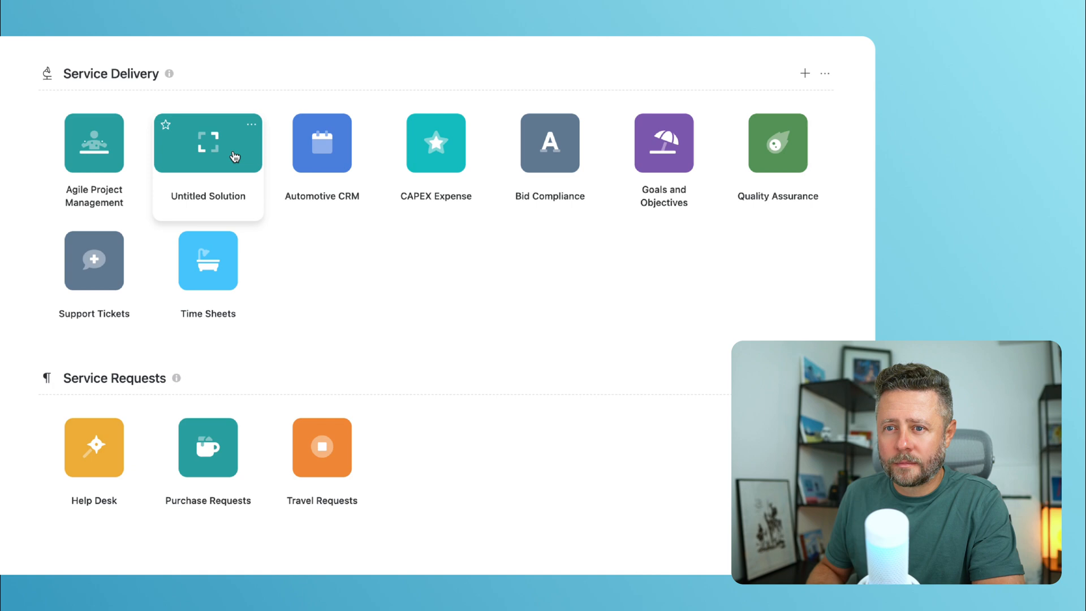
{"action": "mouse_move", "coordinate": [390, 322]}
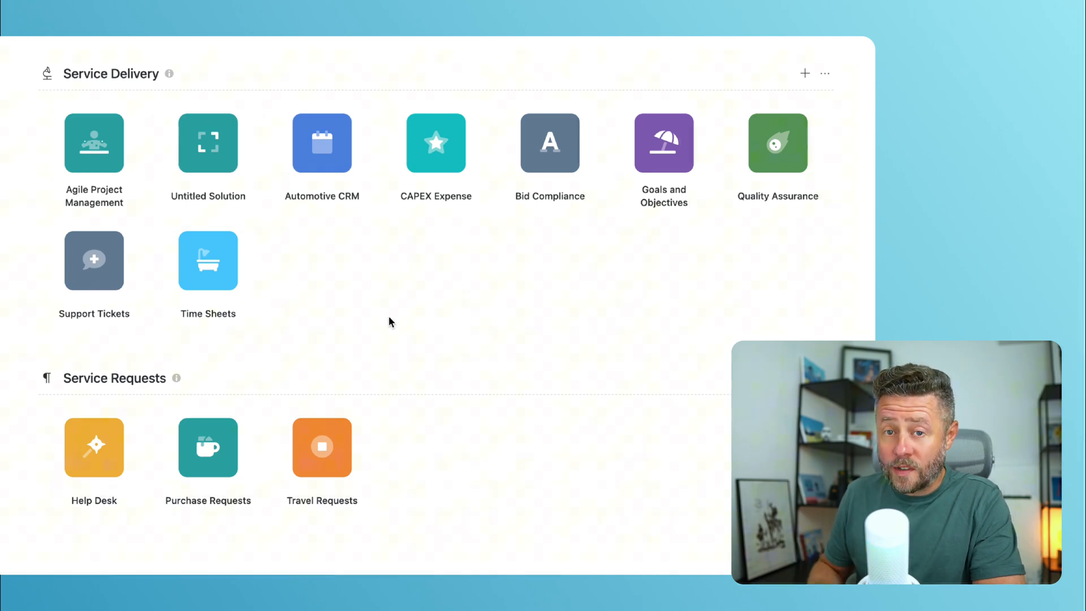
{"action": "mouse_move", "coordinate": [804, 73]}
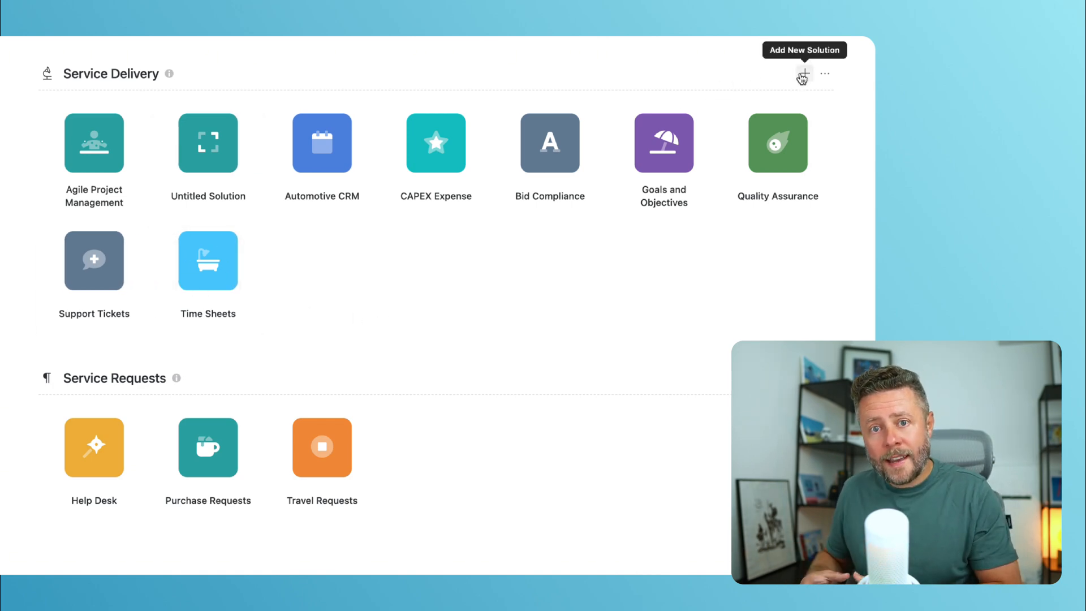
{"action": "mouse_move", "coordinate": [624, 104]}
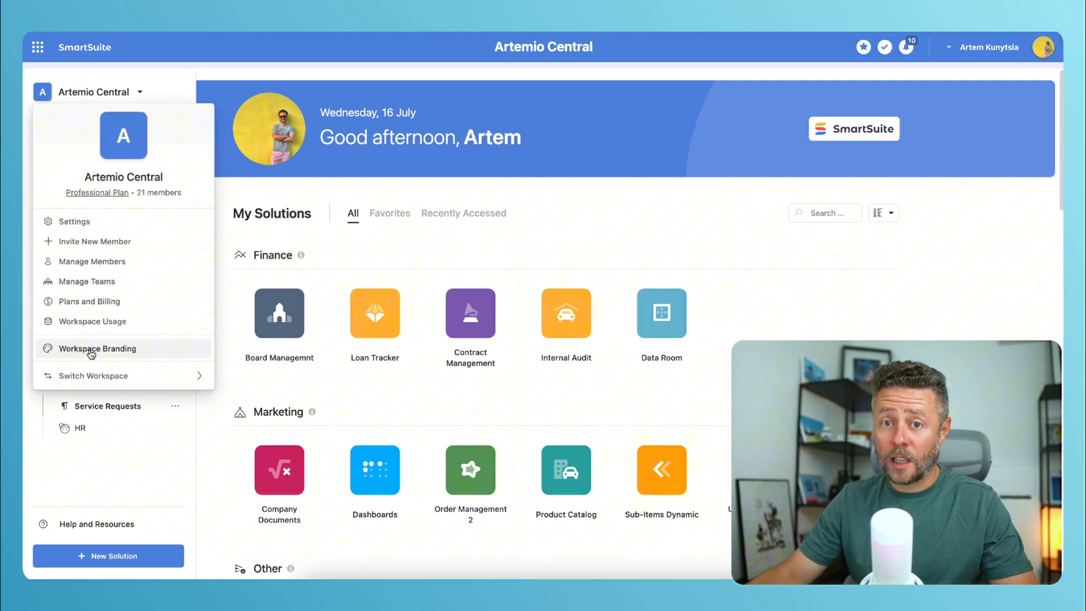
Set the Workspace Branding homepage heading to 'SmartSuite Rocks! 🔥'
{"action": "left_click", "coordinate": [98, 349]}
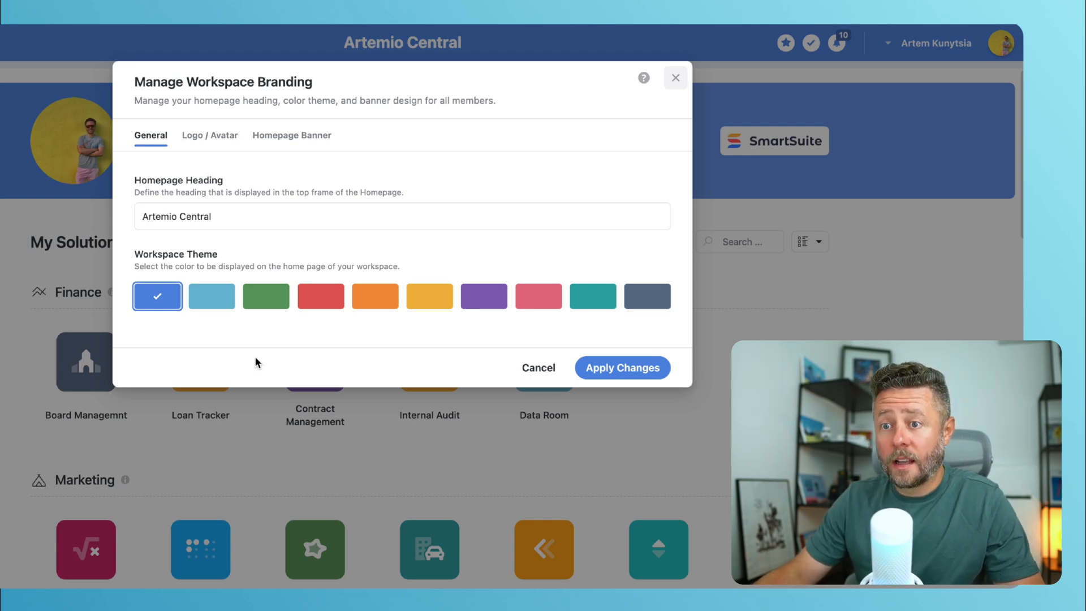
{"action": "left_click", "coordinate": [402, 217]}
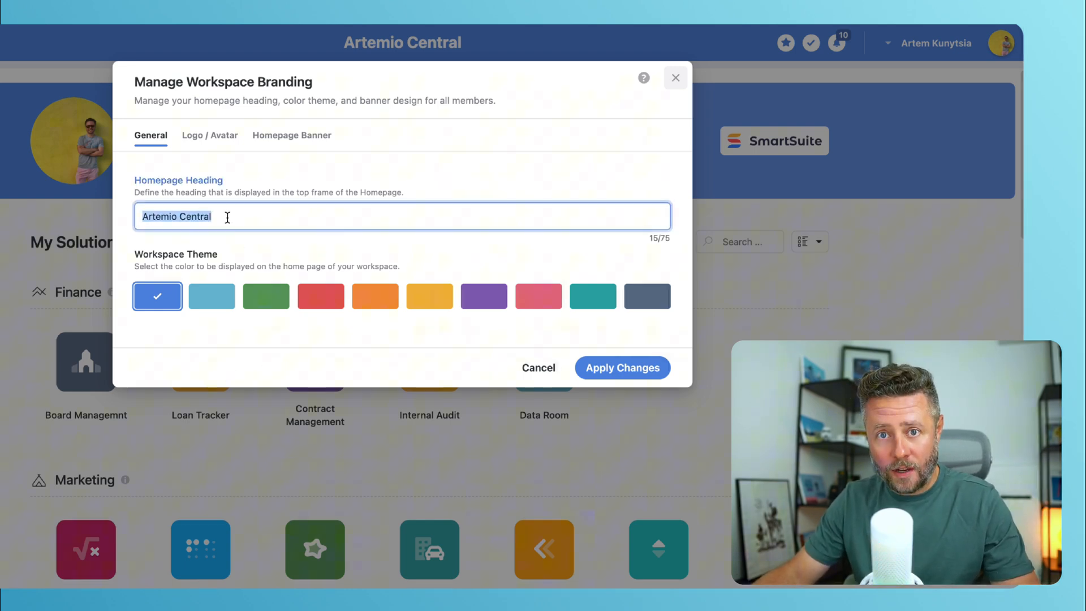
{"action": "type", "text": "SmartSuite Rocks! 🔥"}
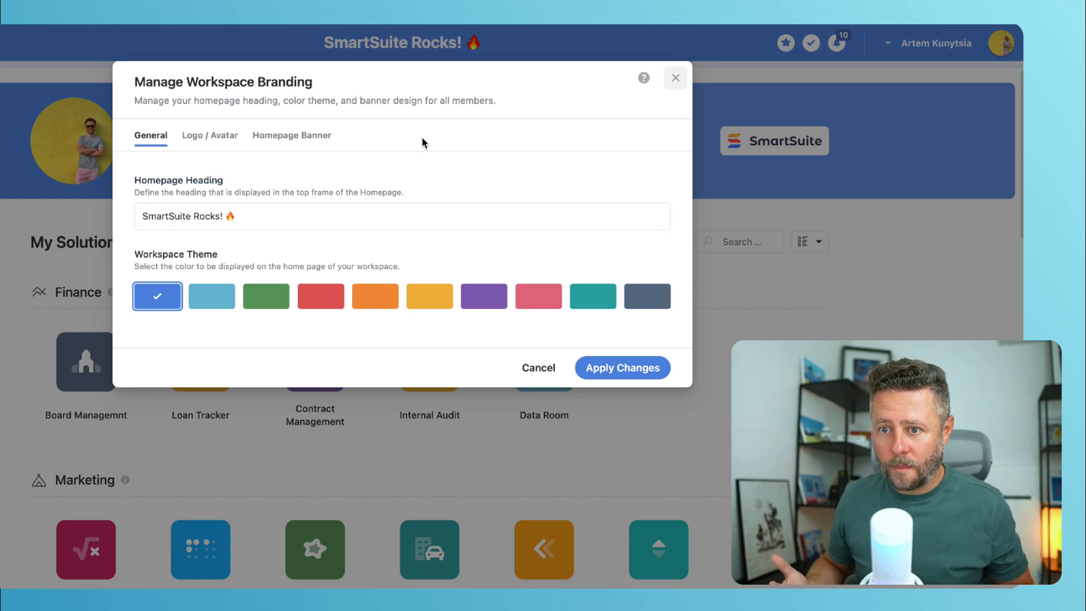
Try light blue, orange and another swatch as the workspace theme colour
{"action": "left_click", "coordinate": [211, 296]}
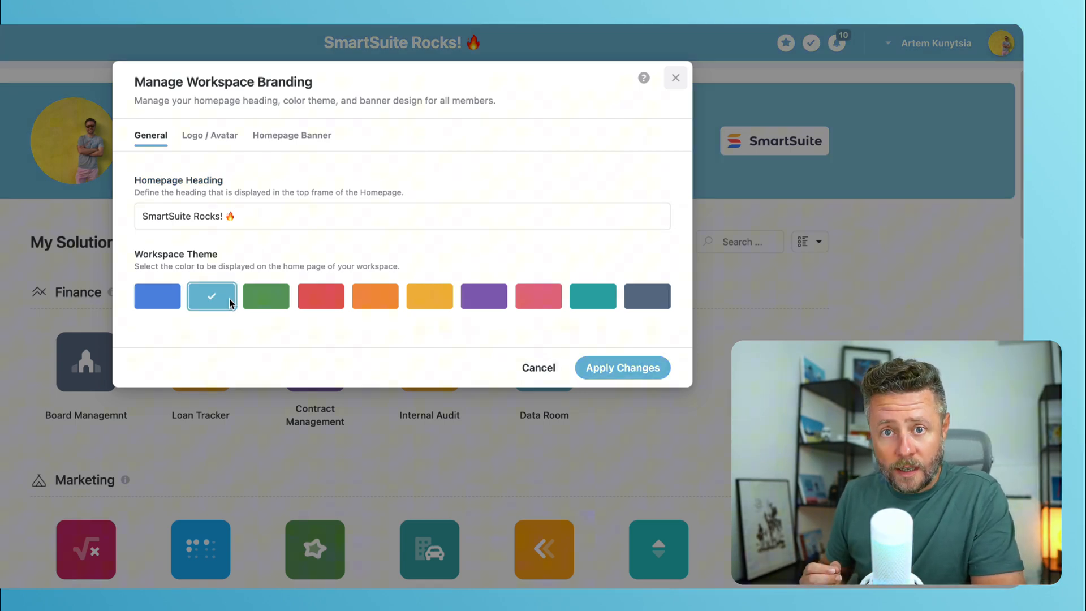
{"action": "left_click", "coordinate": [266, 296]}
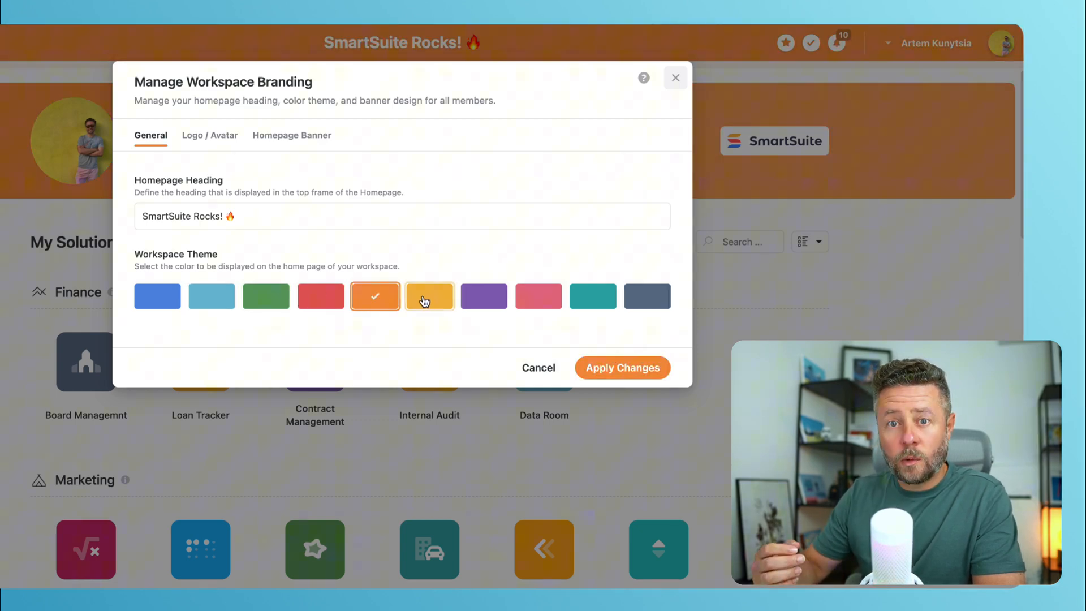
{"action": "left_click", "coordinate": [484, 296]}
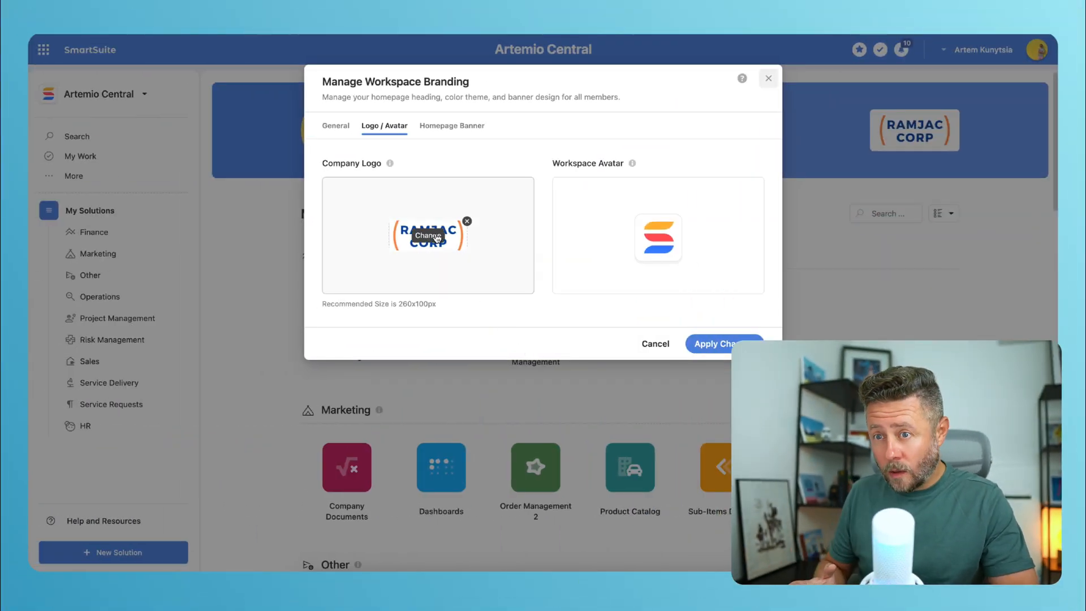
Remove the workspace avatar image and colour the letter-A avatar light blue, then orange
{"action": "left_click", "coordinate": [430, 236]}
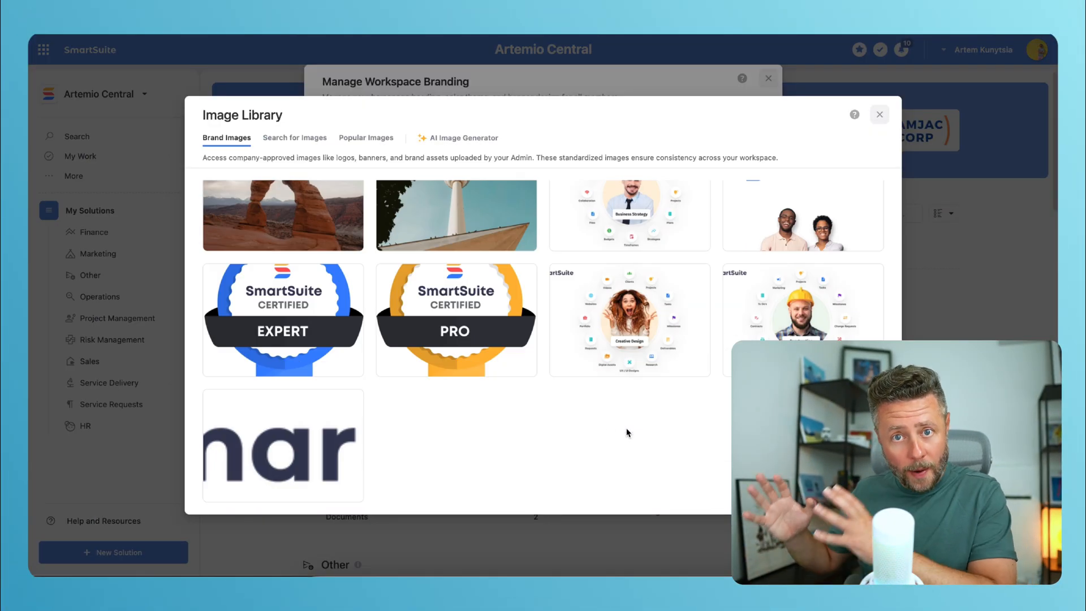
{"action": "left_click", "coordinate": [879, 114]}
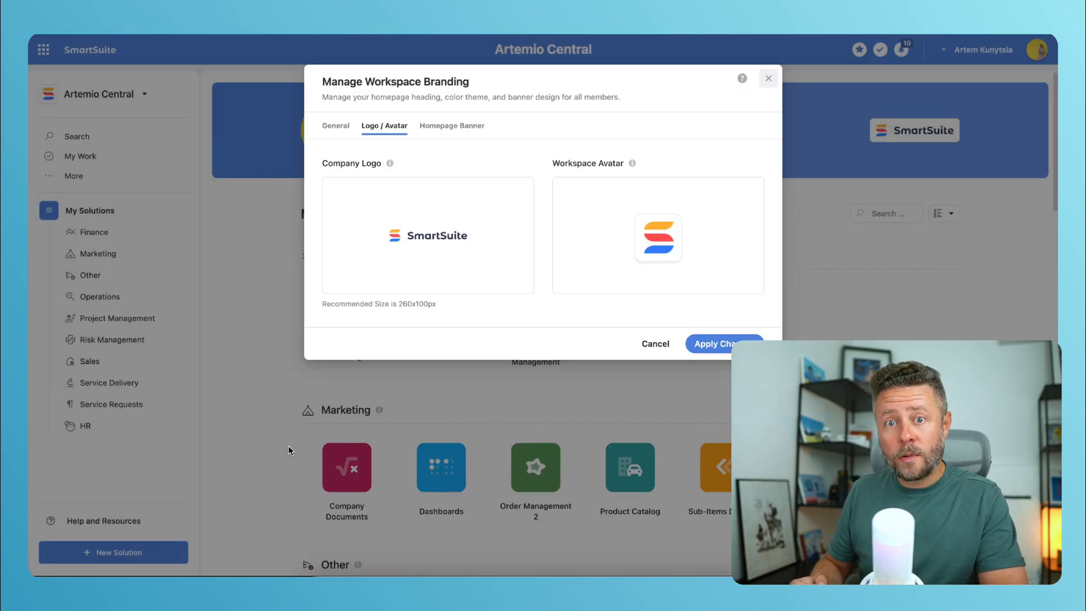
{"action": "mouse_move", "coordinate": [683, 215]}
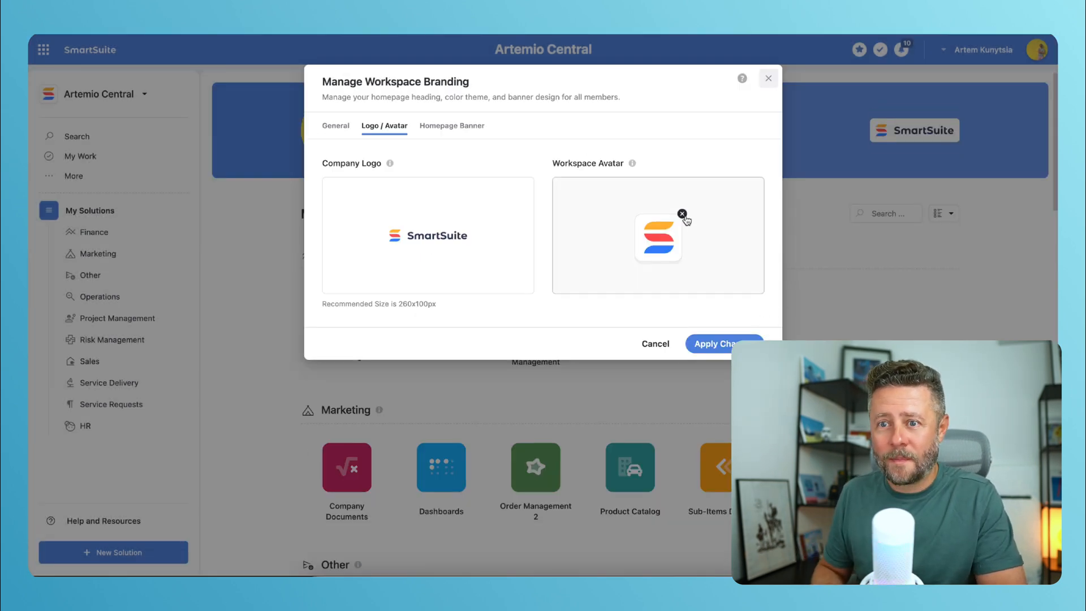
{"action": "left_click", "coordinate": [682, 213]}
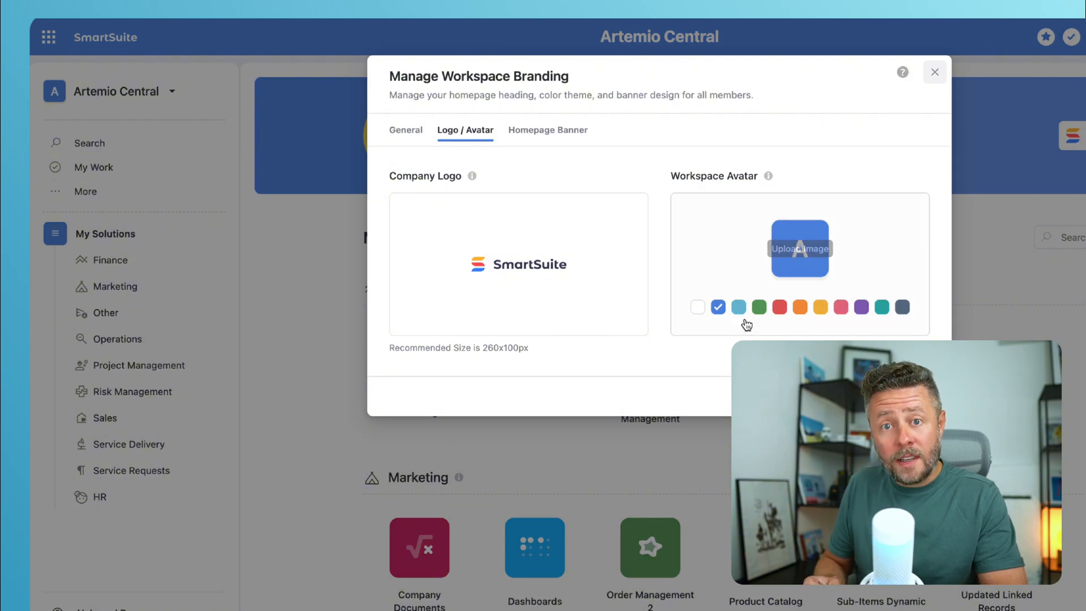
{"action": "left_click", "coordinate": [738, 307]}
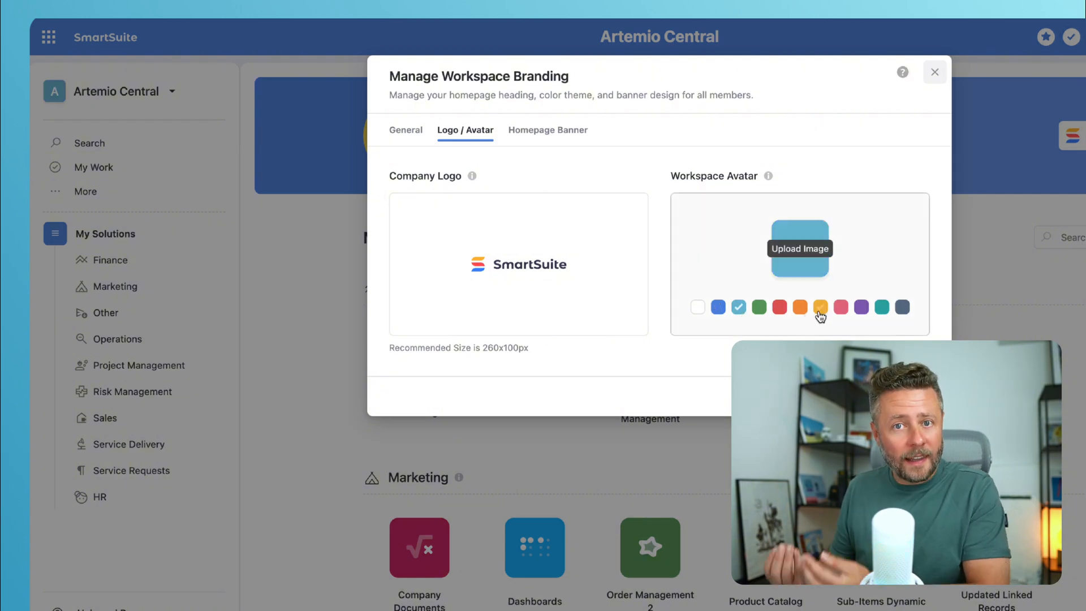
{"action": "left_click", "coordinate": [548, 130]}
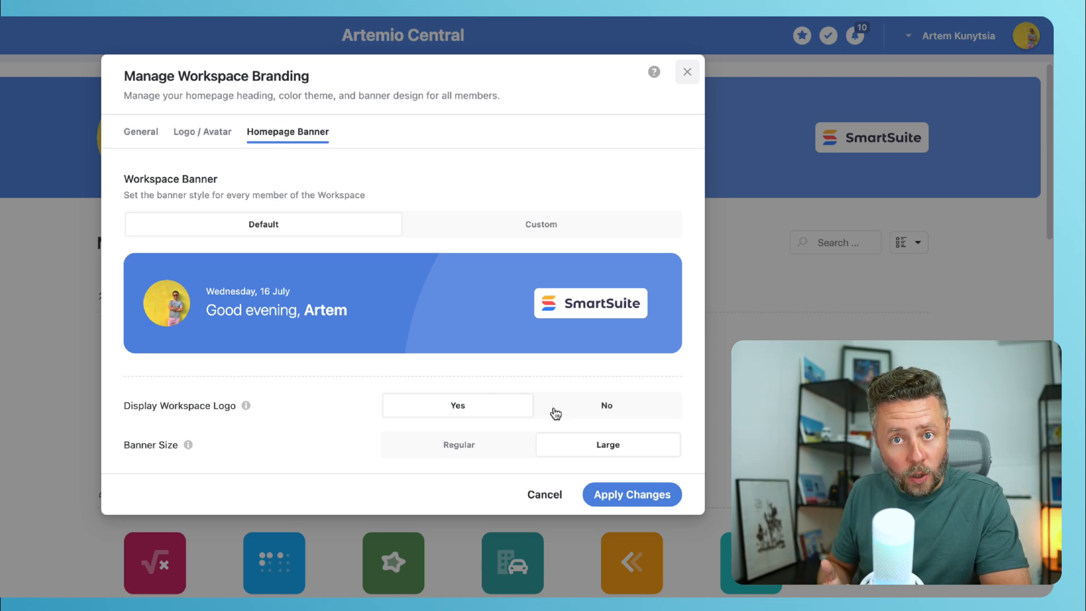
{"action": "mouse_move", "coordinate": [492, 408]}
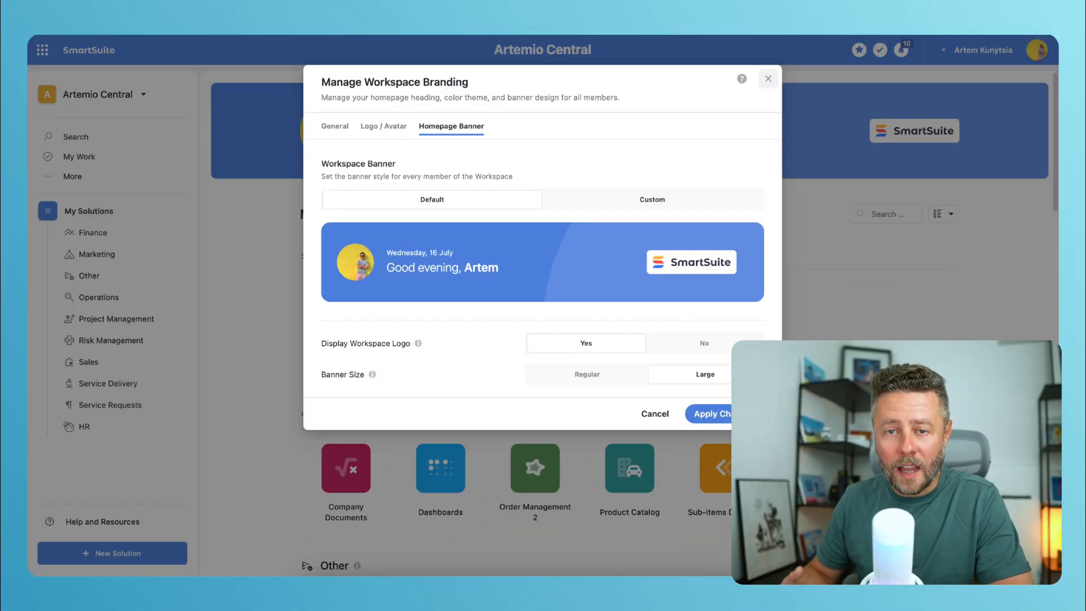
Make the banner Custom, keep the skyscraper photo, and drag it to reposition
{"action": "left_click", "coordinate": [651, 200]}
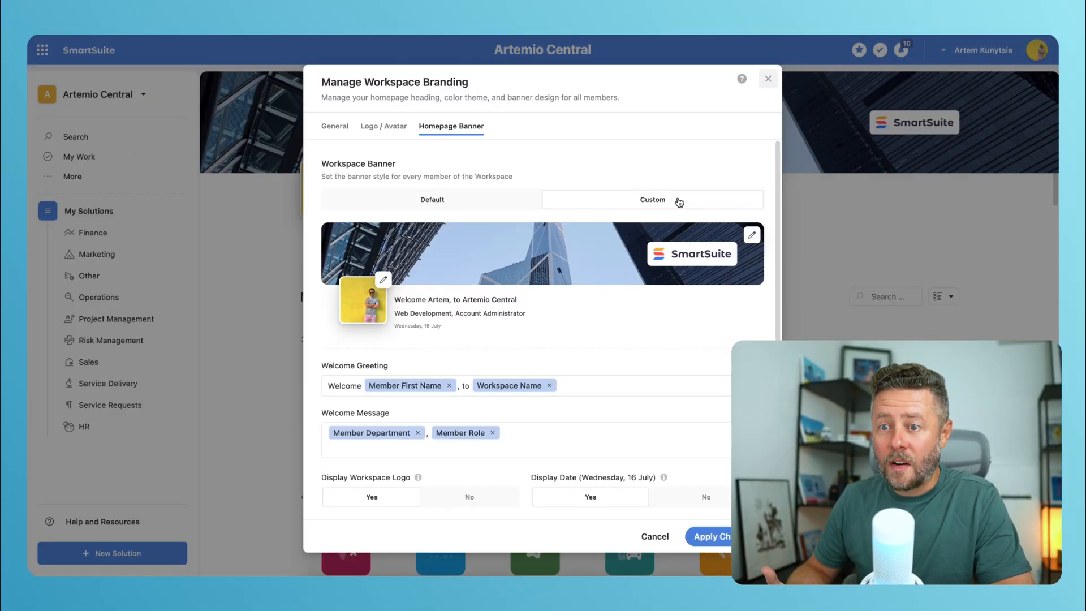
{"action": "mouse_move", "coordinate": [752, 235]}
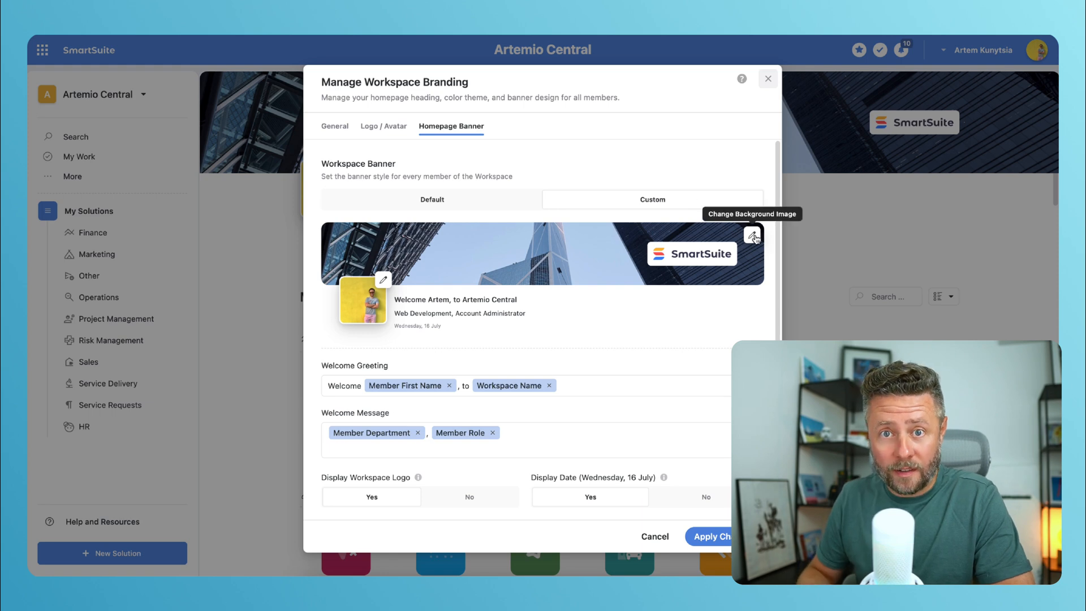
{"action": "left_click", "coordinate": [753, 235]}
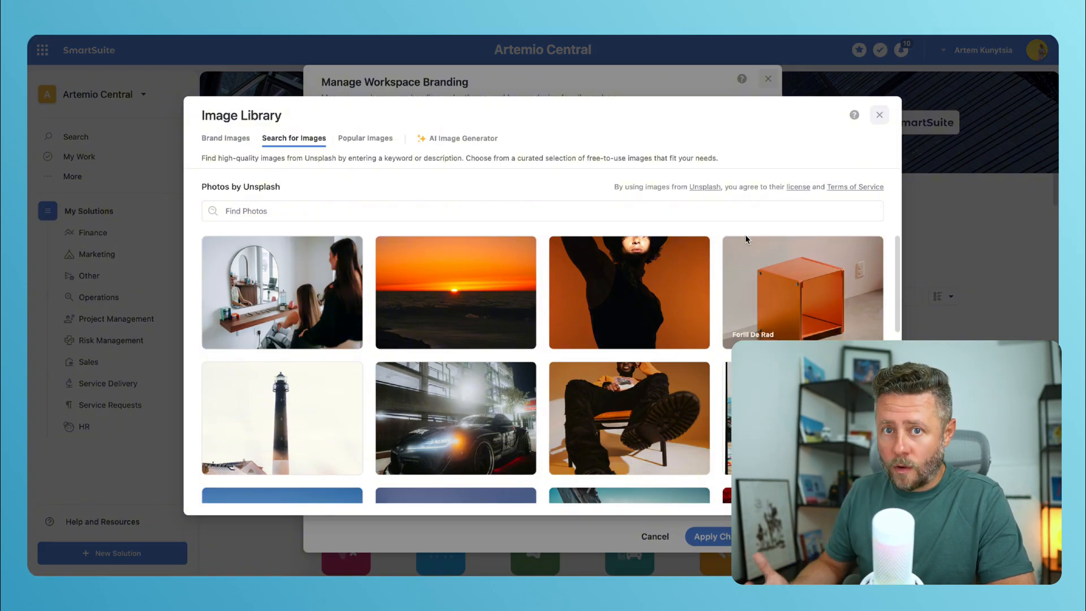
{"action": "left_click", "coordinate": [365, 138]}
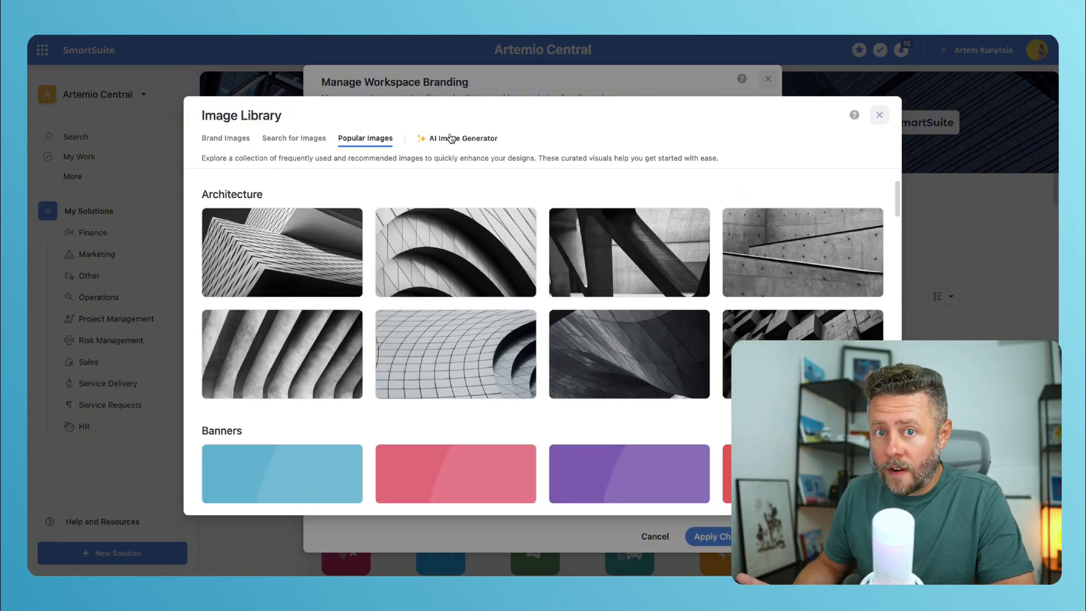
{"action": "scroll", "scroll_direction": "down", "scroll_amount": 3}
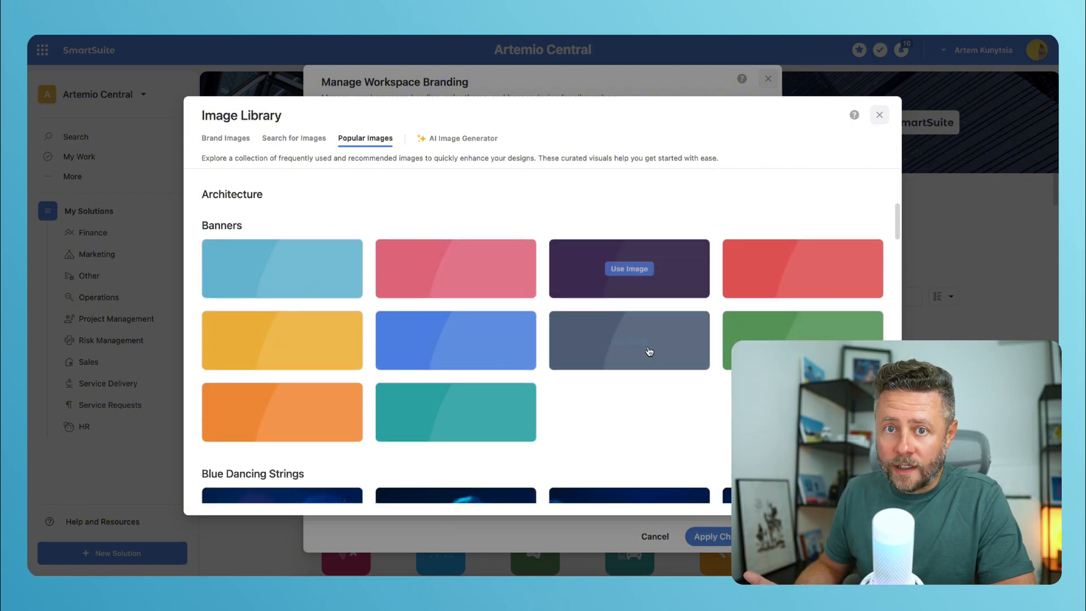
{"action": "left_click", "coordinate": [628, 269]}
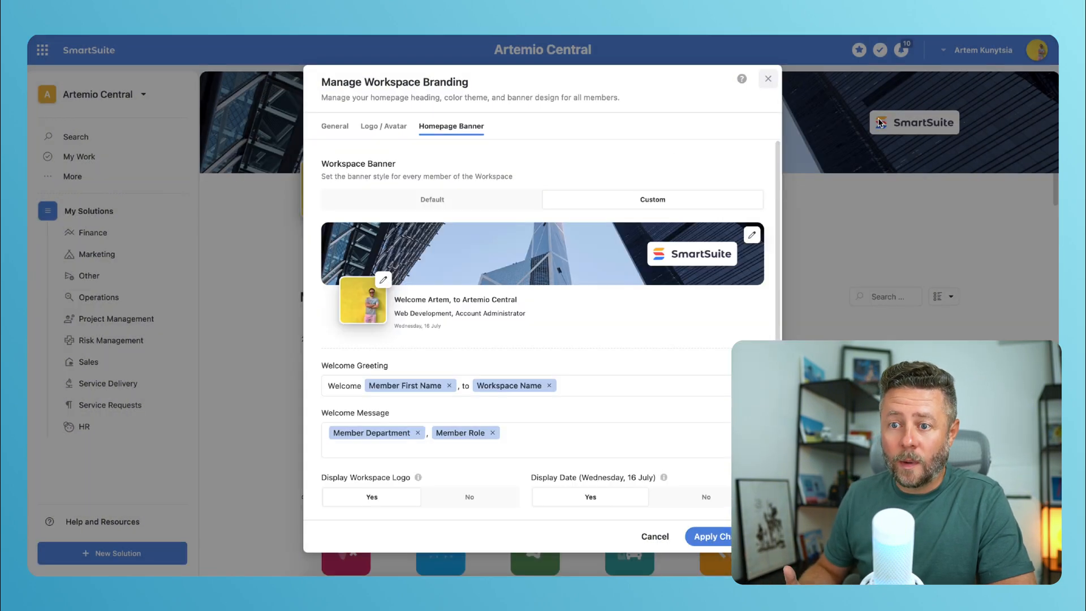
{"action": "mouse_move", "coordinate": [544, 257]}
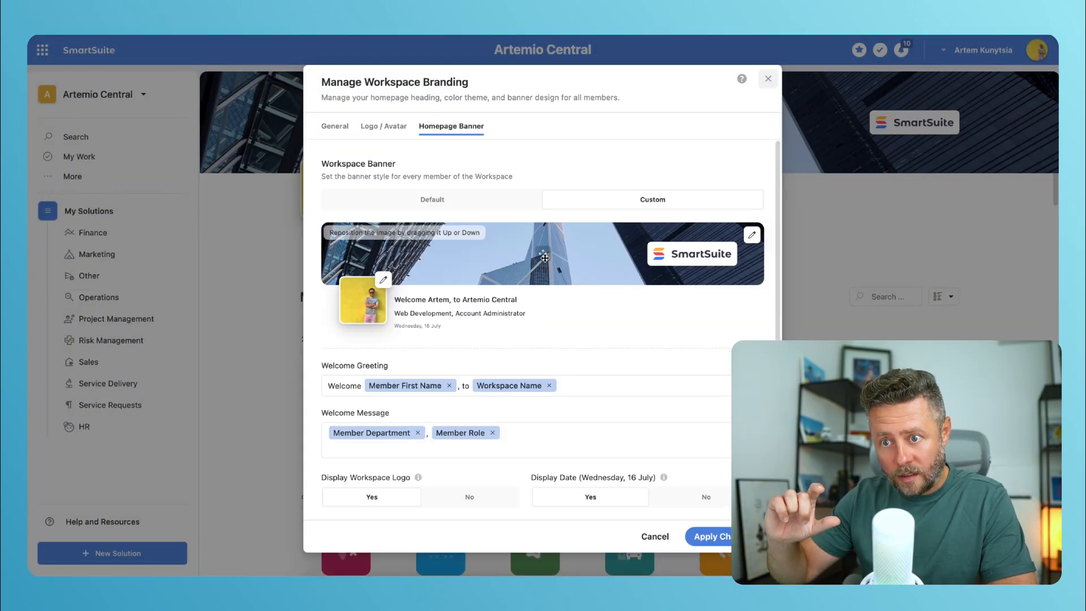
{"action": "left_click_drag", "start_coordinate": [544, 259], "coordinate": [542, 278]}
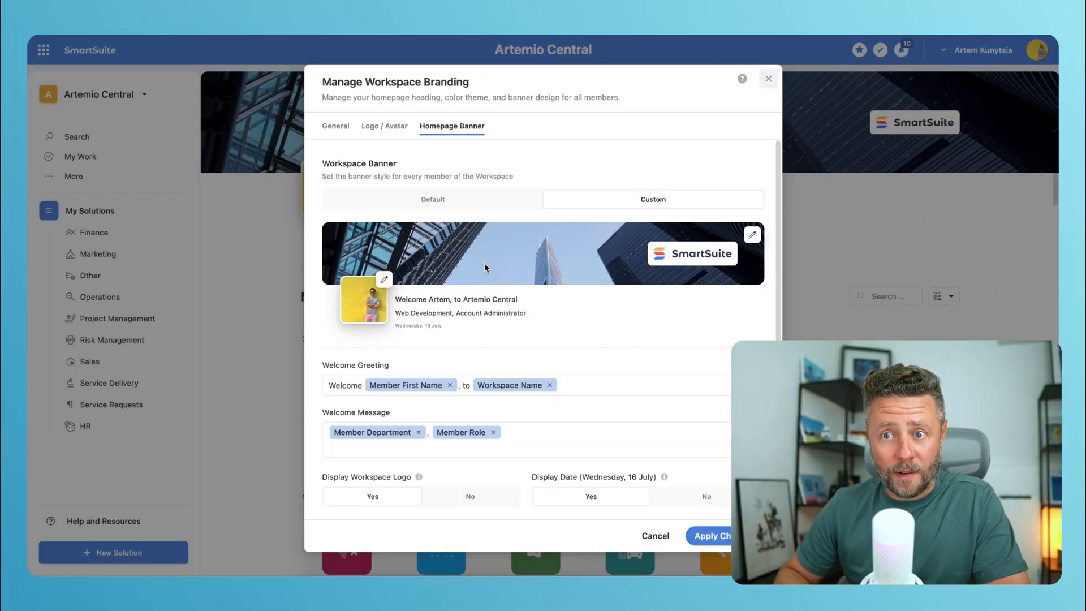
{"action": "left_click", "coordinate": [385, 280]}
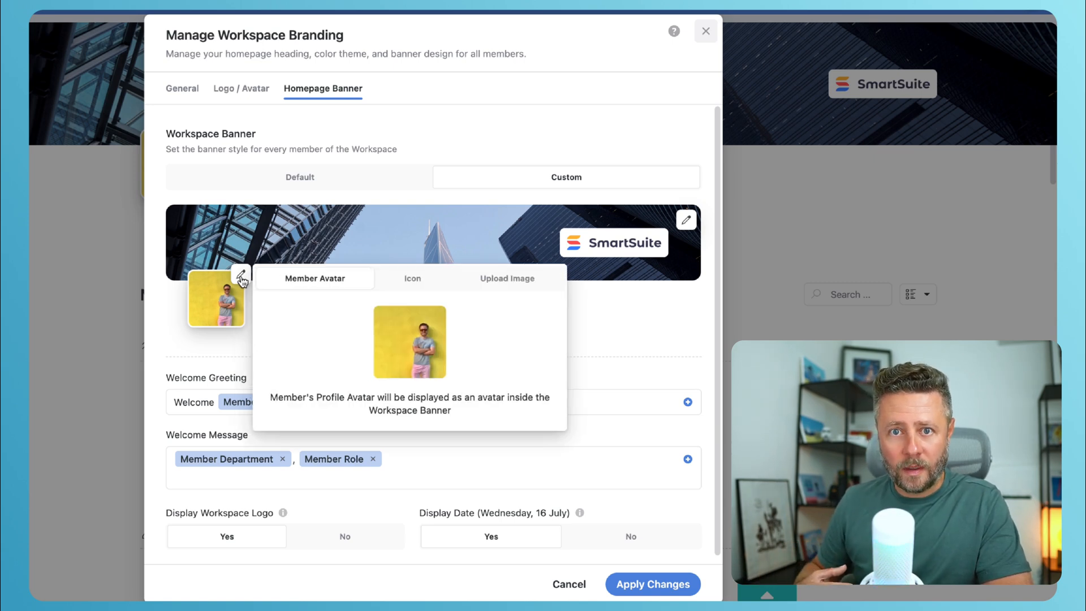
Set the banner avatar to the Icon option with an orange colour
{"action": "left_click", "coordinate": [413, 278]}
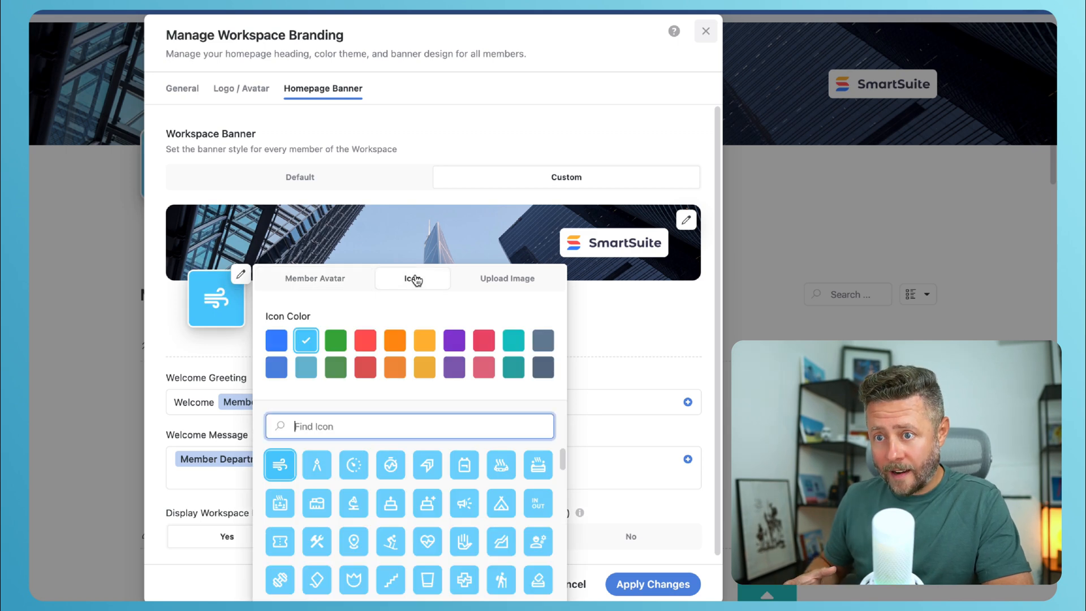
{"action": "left_click", "coordinate": [394, 340]}
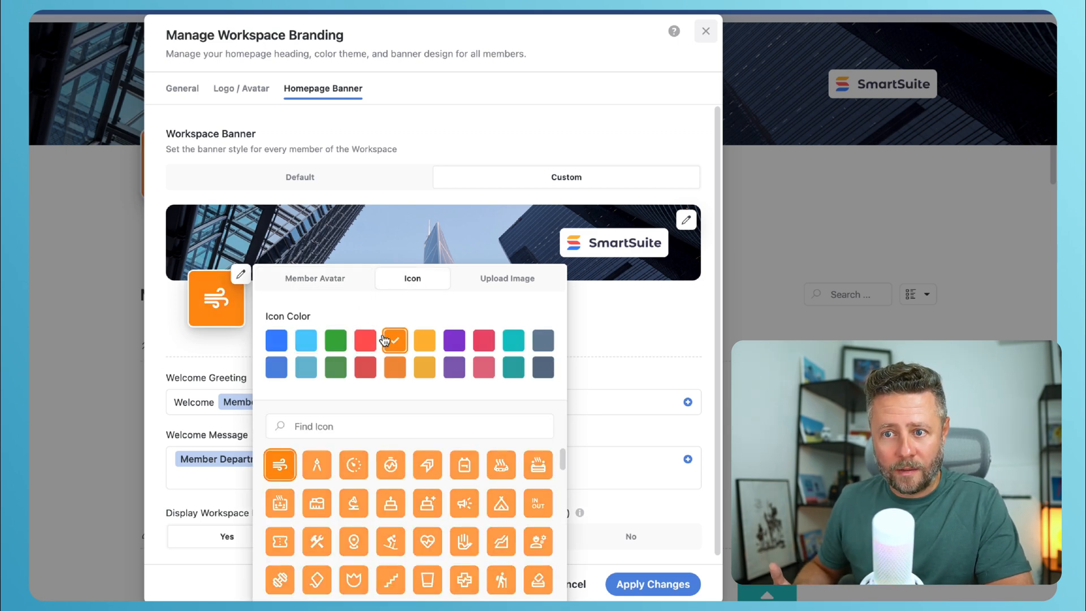
{"action": "left_click", "coordinate": [507, 277]}
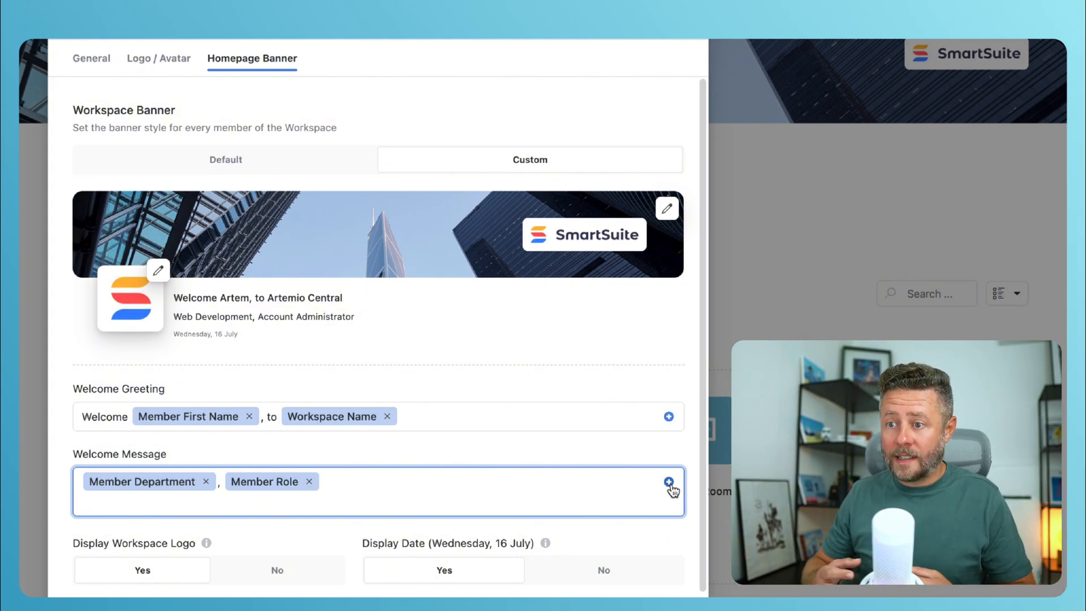
Change the banner welcome message to 'Have a great summer! 🌴'
{"action": "left_click", "coordinate": [669, 481]}
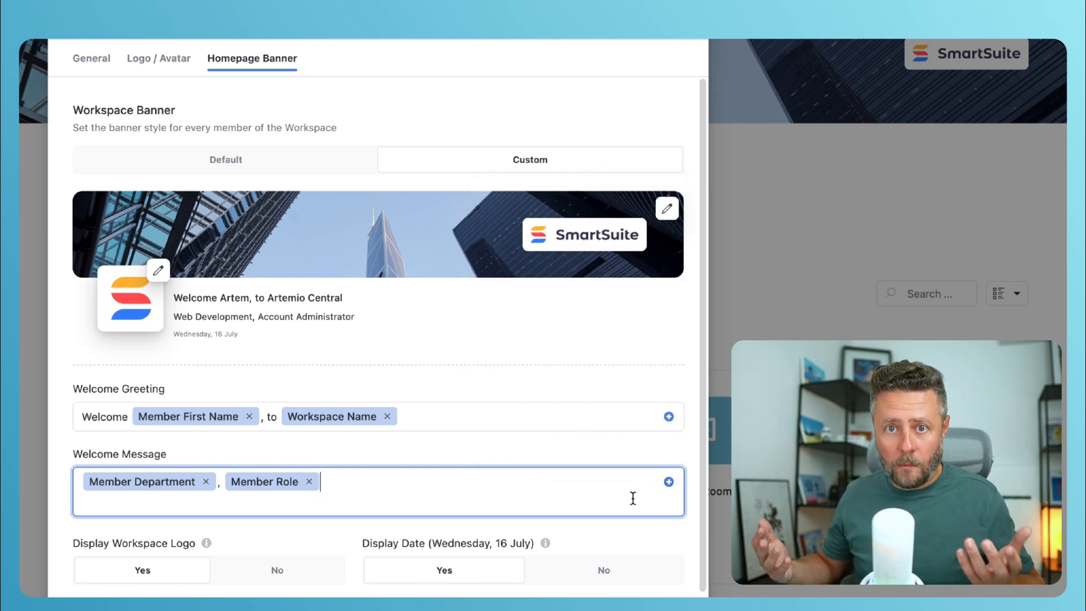
{"action": "mouse_move", "coordinate": [570, 482]}
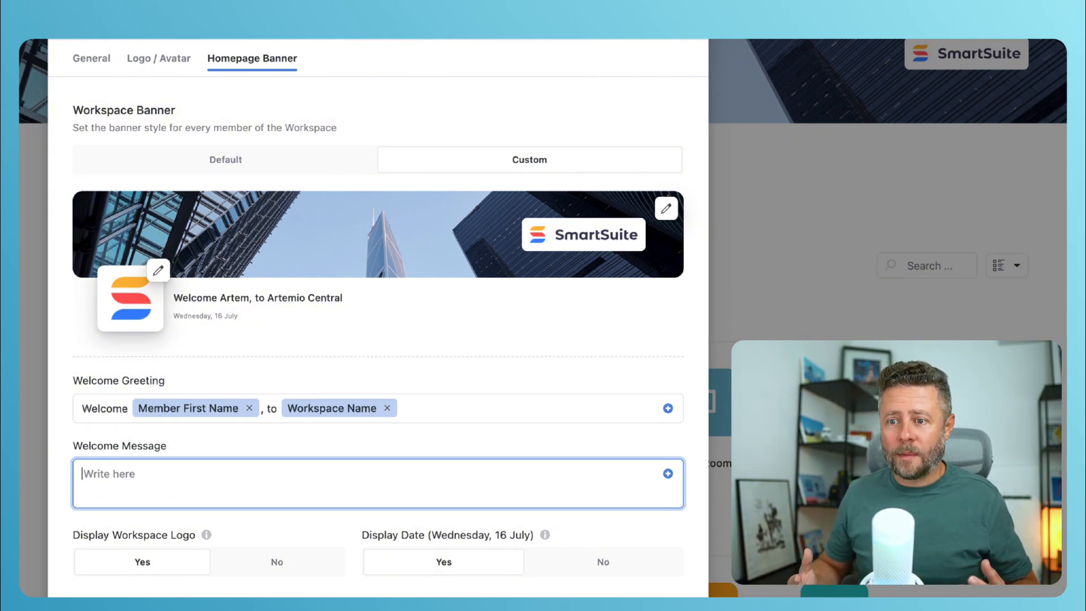
{"action": "type", "text": "Have a great summer! 🌴"}
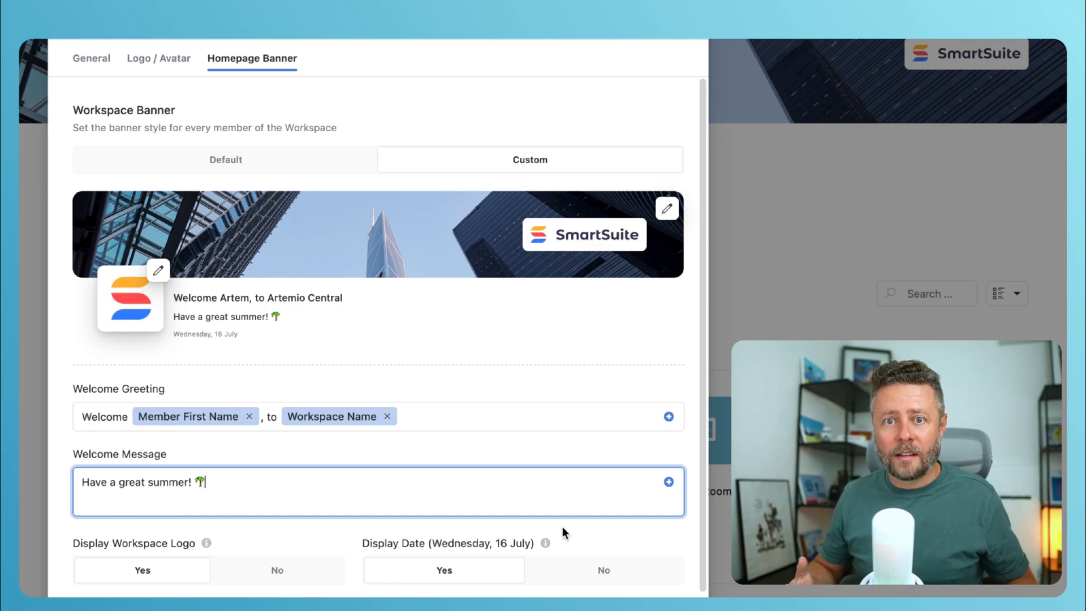